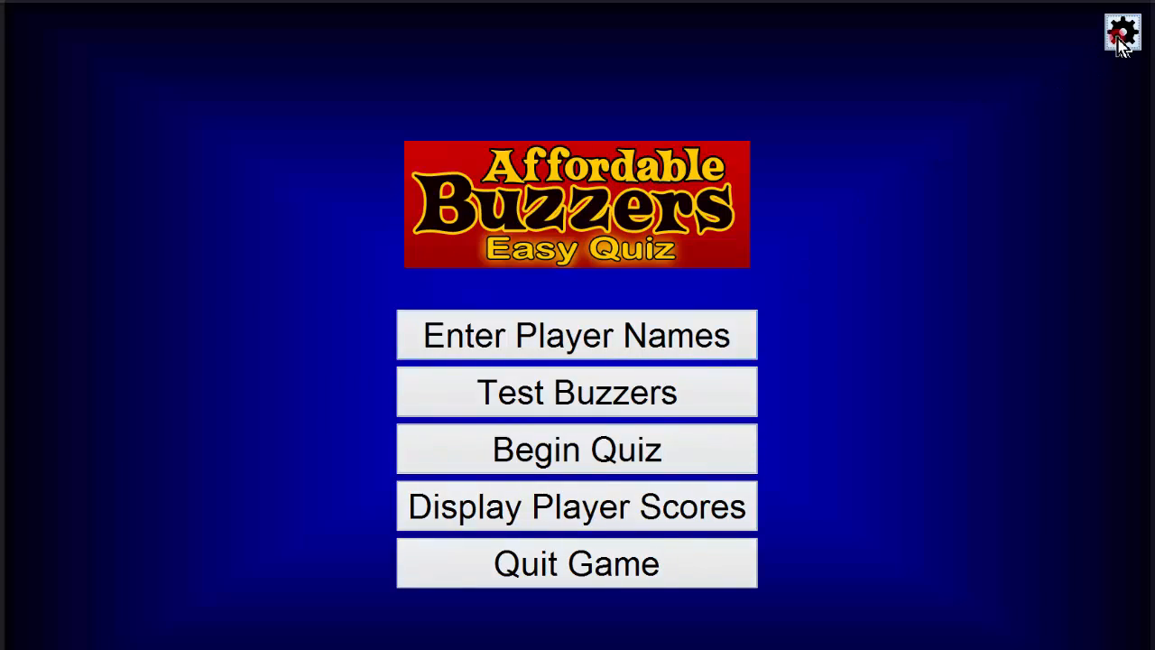
Bring up the Setup screen on its General tab via the gear icon
{"action": "left_click", "coordinate": [1123, 33]}
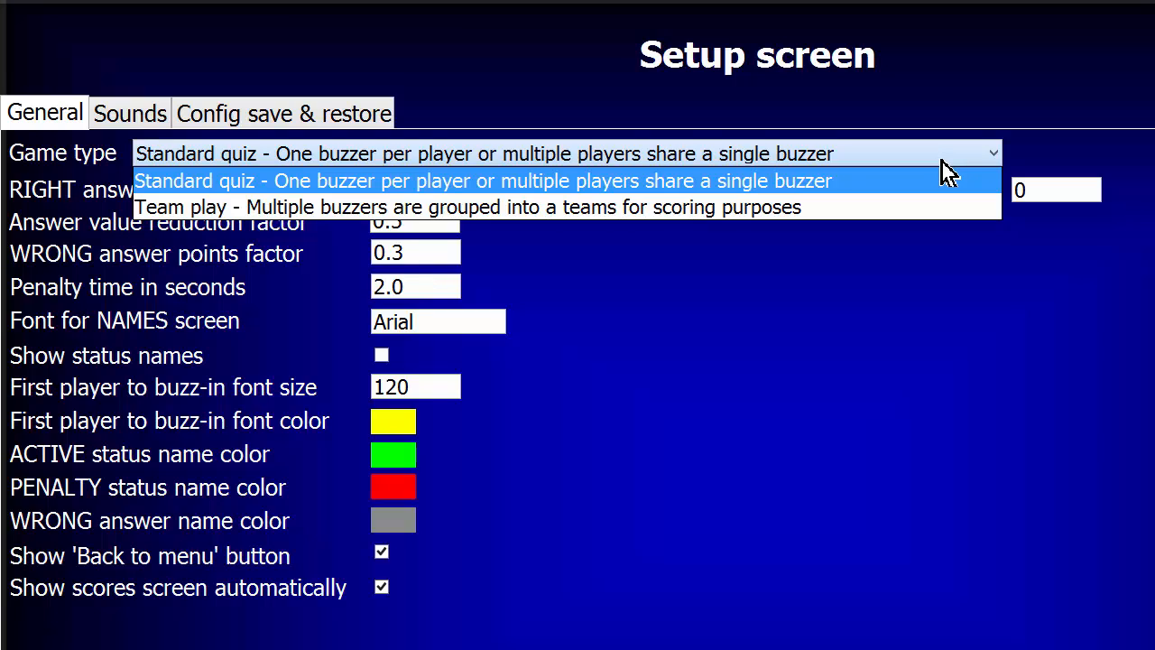
{"action": "mouse_move", "coordinate": [919, 205]}
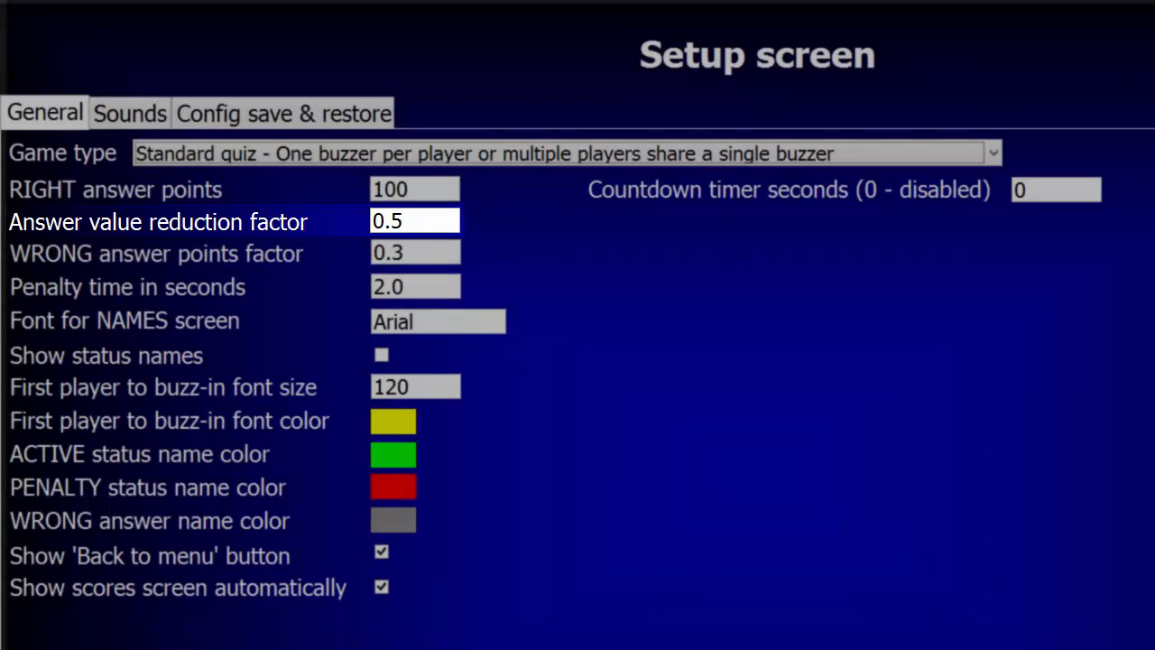
{"action": "left_click", "coordinate": [415, 253]}
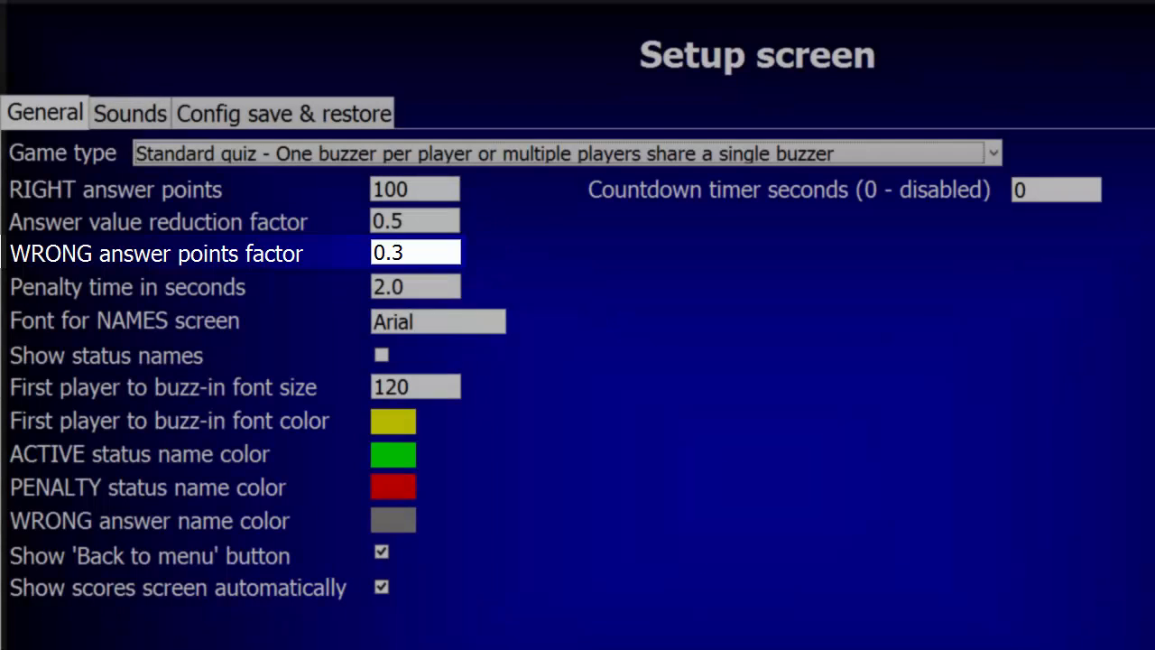
{"action": "left_click", "coordinate": [415, 285]}
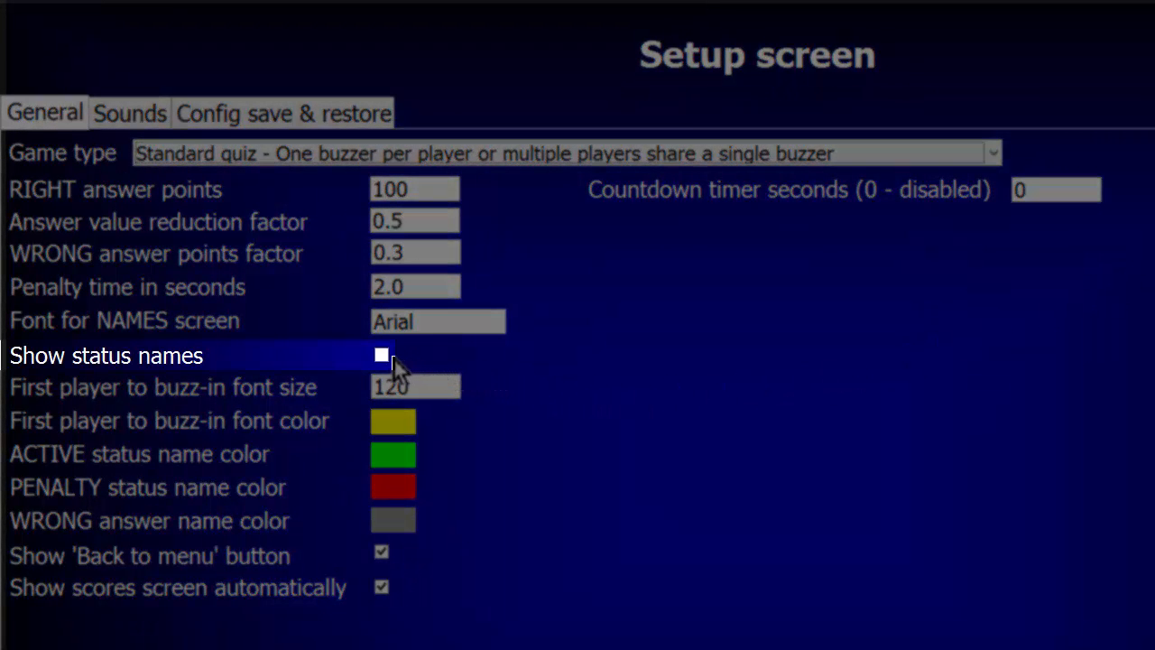
Enable 'Show status names' and move on to the first player buzz-in font size
{"action": "left_click", "coordinate": [381, 354]}
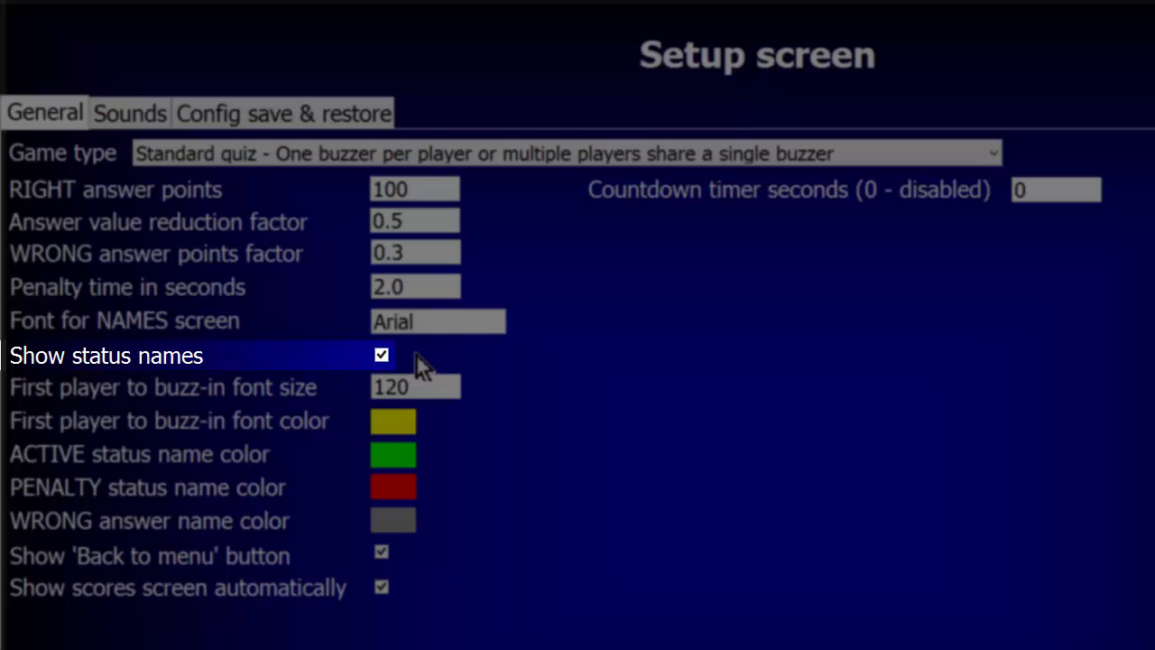
{"action": "mouse_move", "coordinate": [537, 368]}
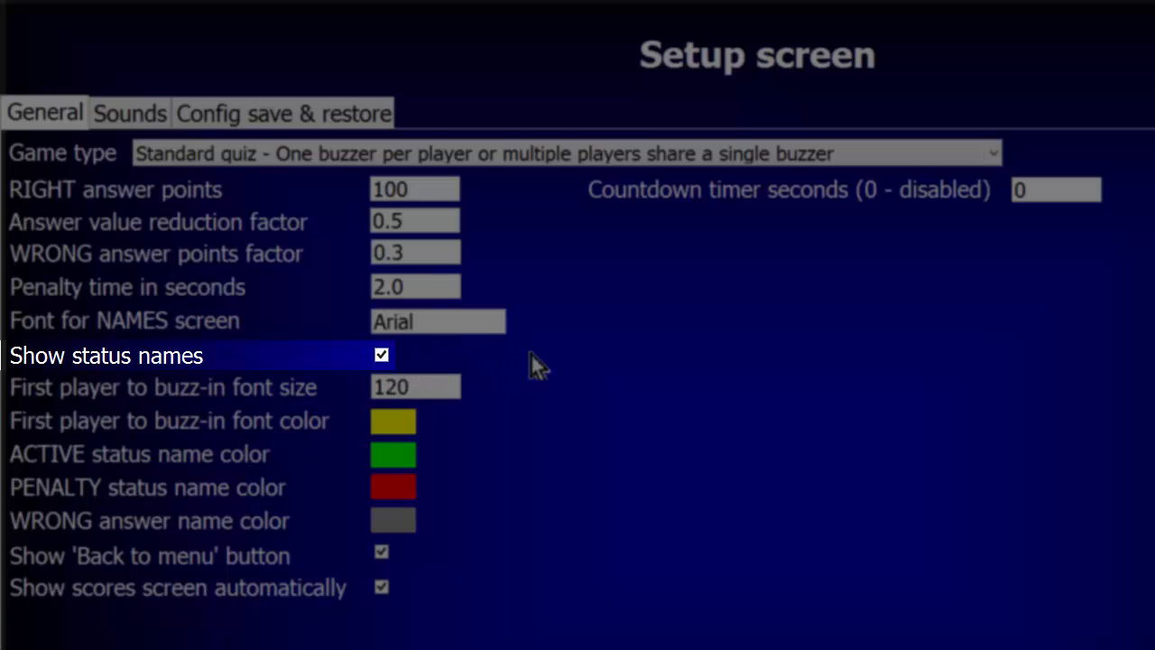
{"action": "left_click", "coordinate": [415, 387]}
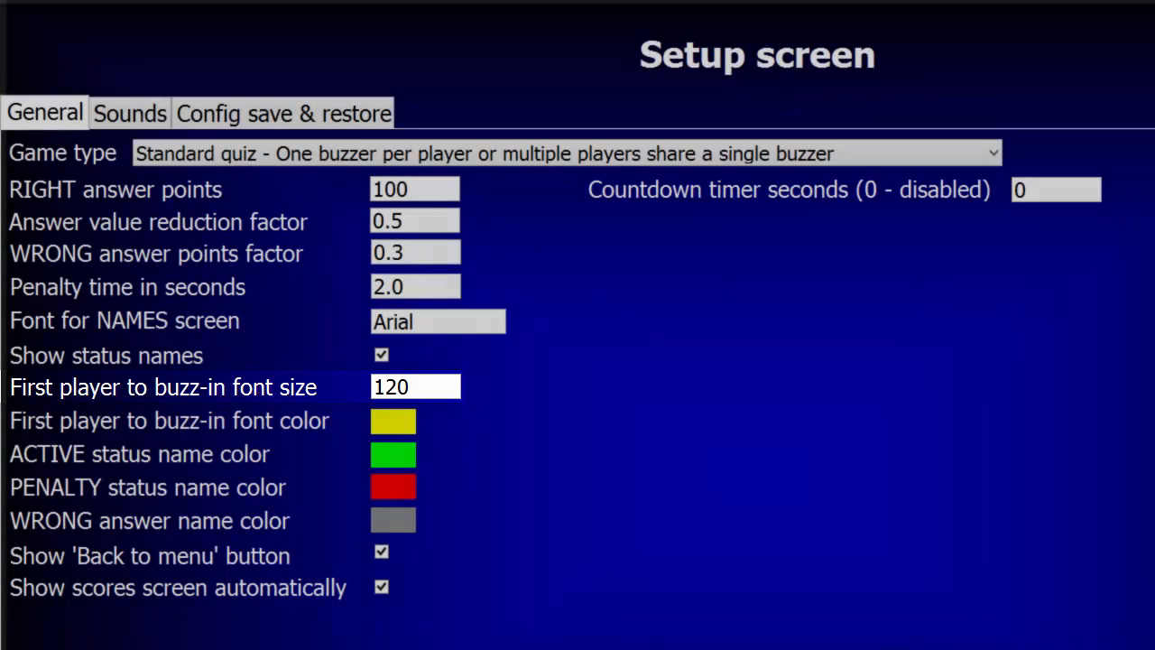
{"action": "left_click", "coordinate": [172, 419]}
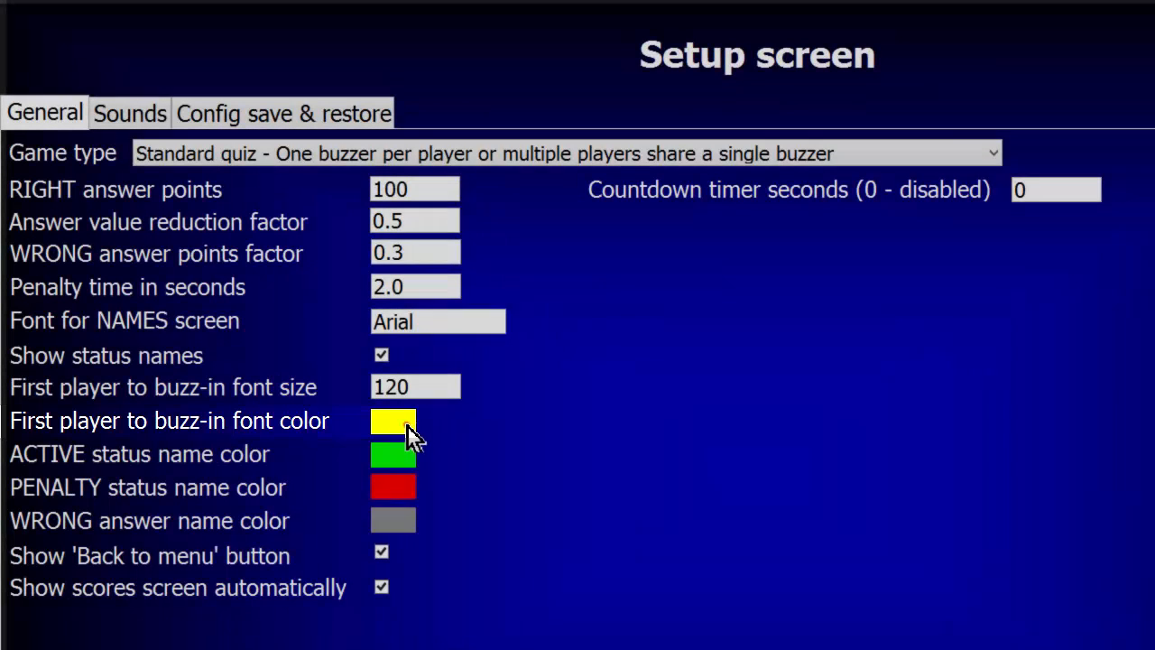
{"action": "left_click", "coordinate": [393, 420]}
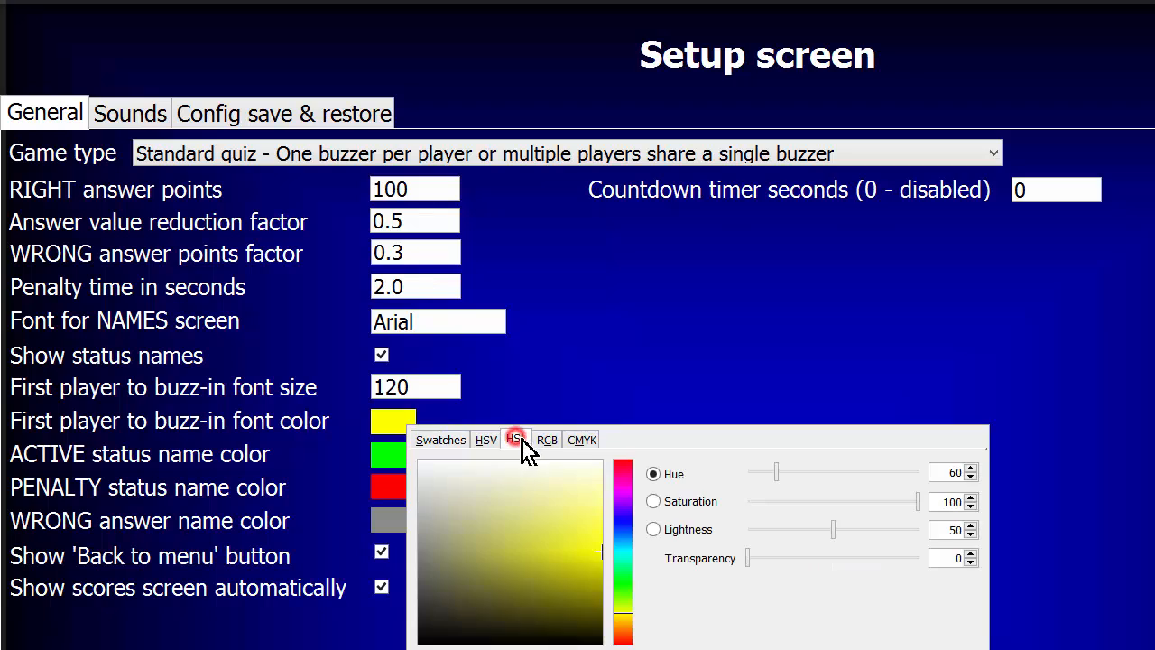
{"action": "left_click", "coordinate": [547, 441]}
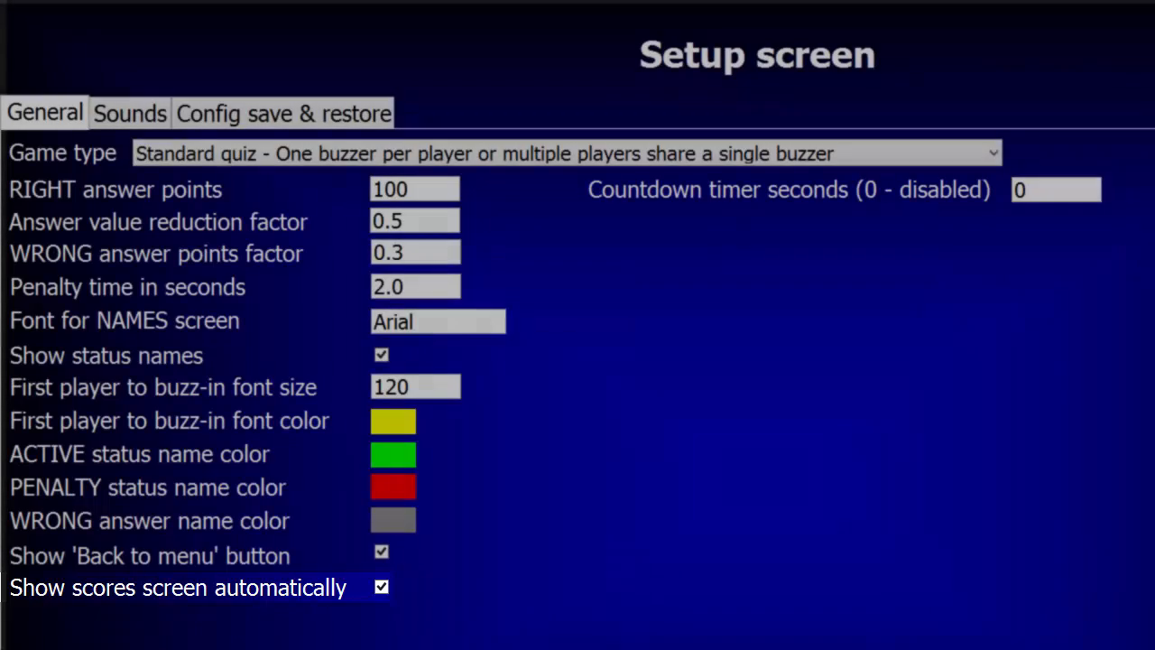
Enter 8 as the countdown timer seconds
{"action": "left_click", "coordinate": [1056, 189]}
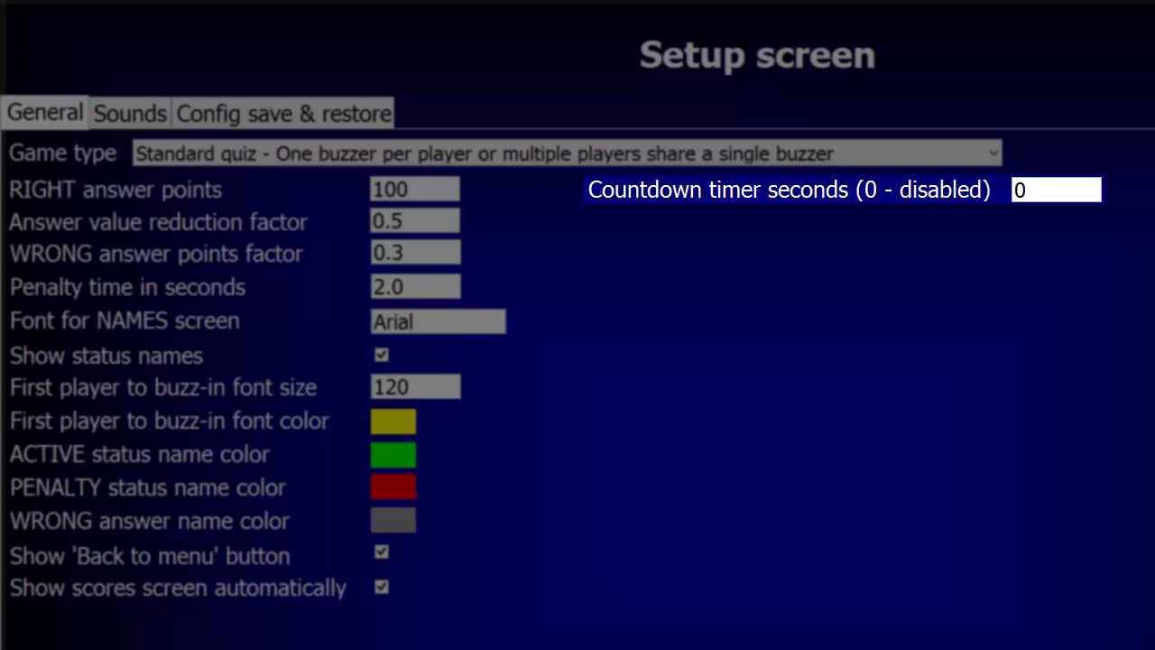
{"action": "type", "text": "8"}
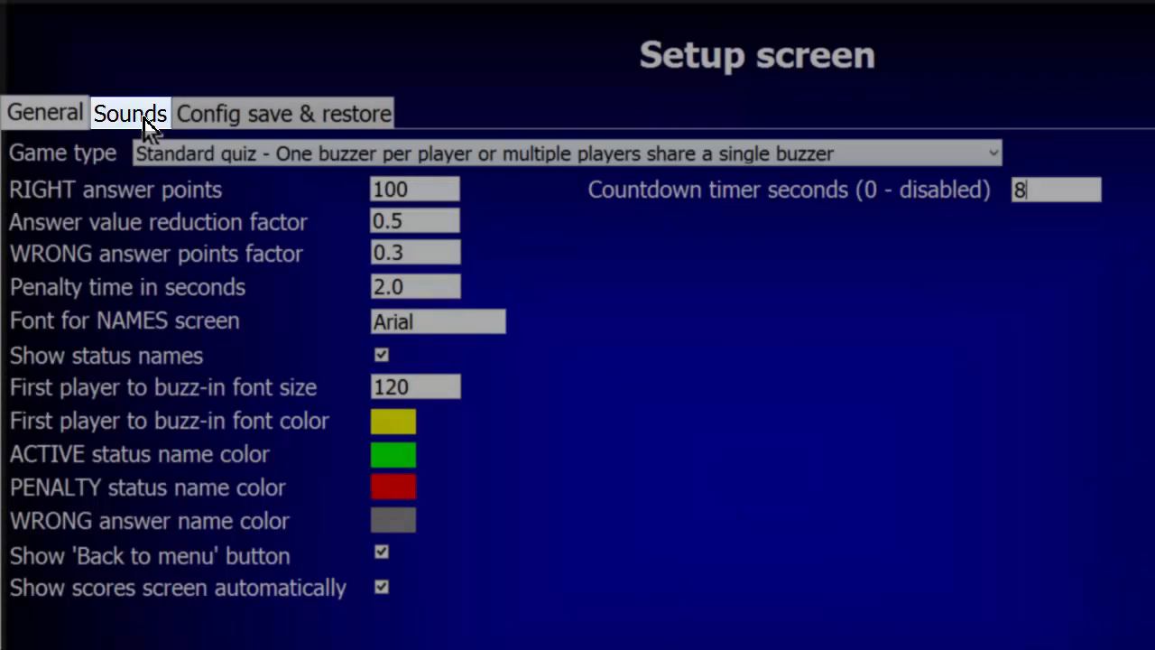
Browse the Player 1 sound list on the Sounds tab without changing it
{"action": "left_click", "coordinate": [130, 112]}
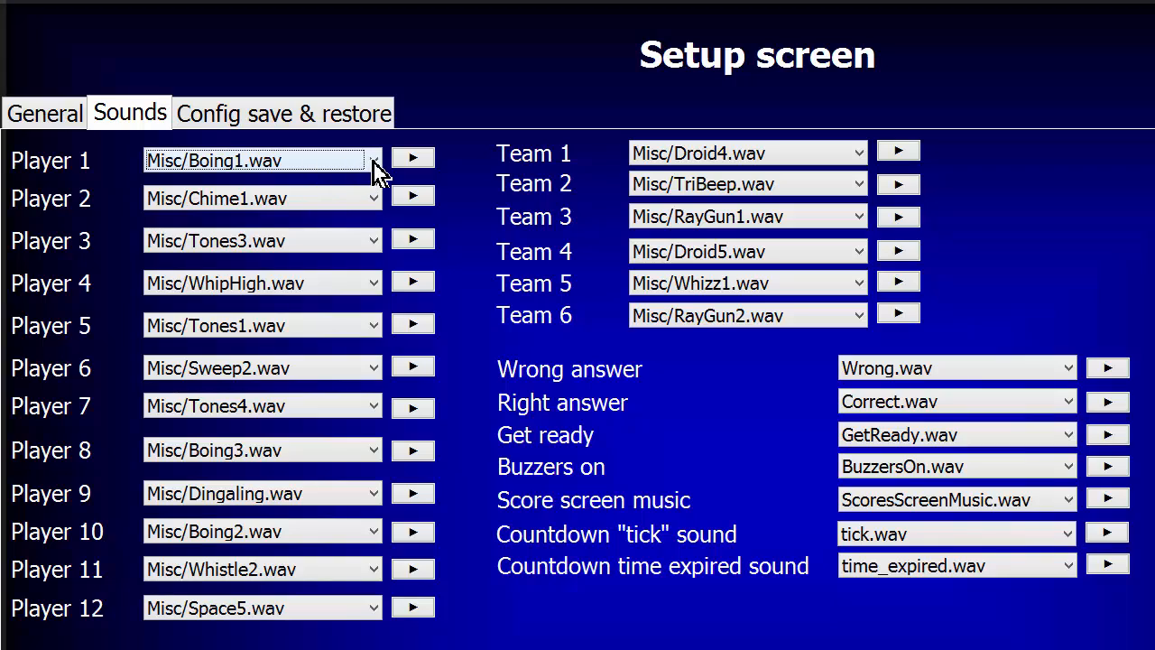
{"action": "left_click", "coordinate": [372, 159]}
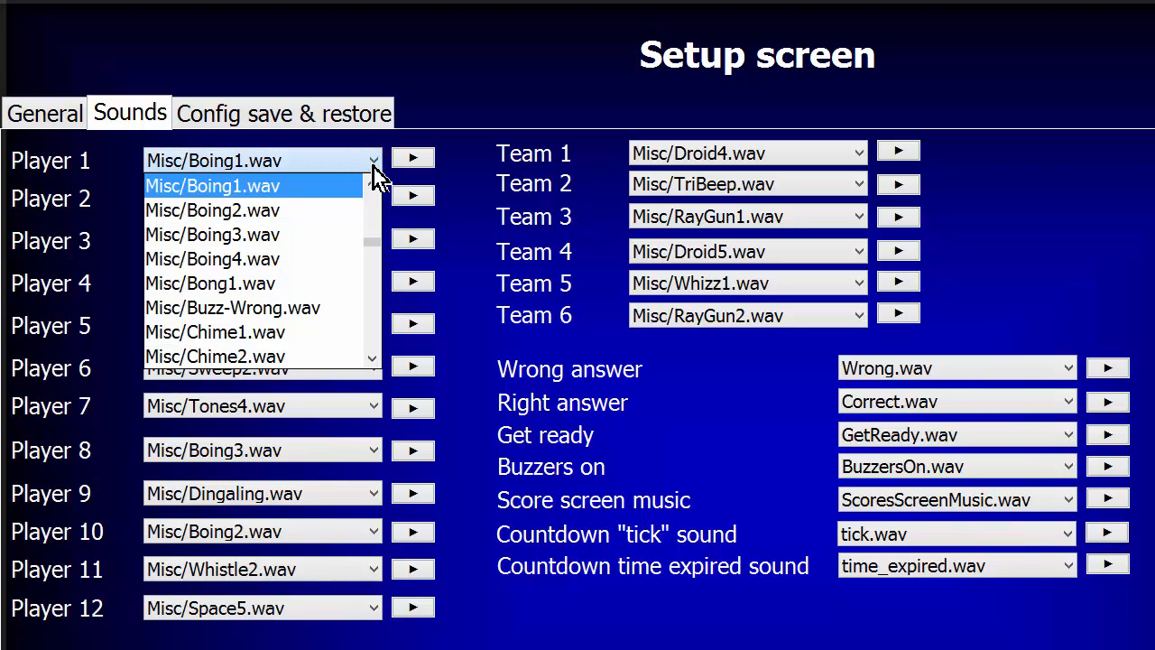
{"action": "mouse_move", "coordinate": [377, 310]}
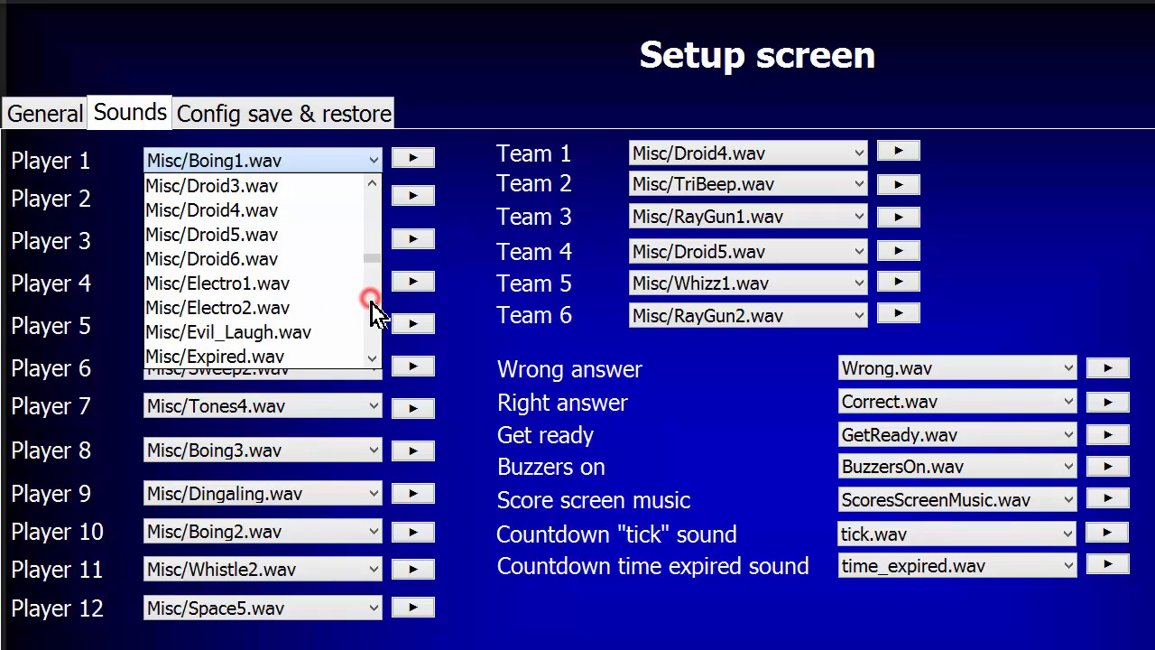
{"action": "scroll", "scroll_direction": "down", "scroll_amount": 3}
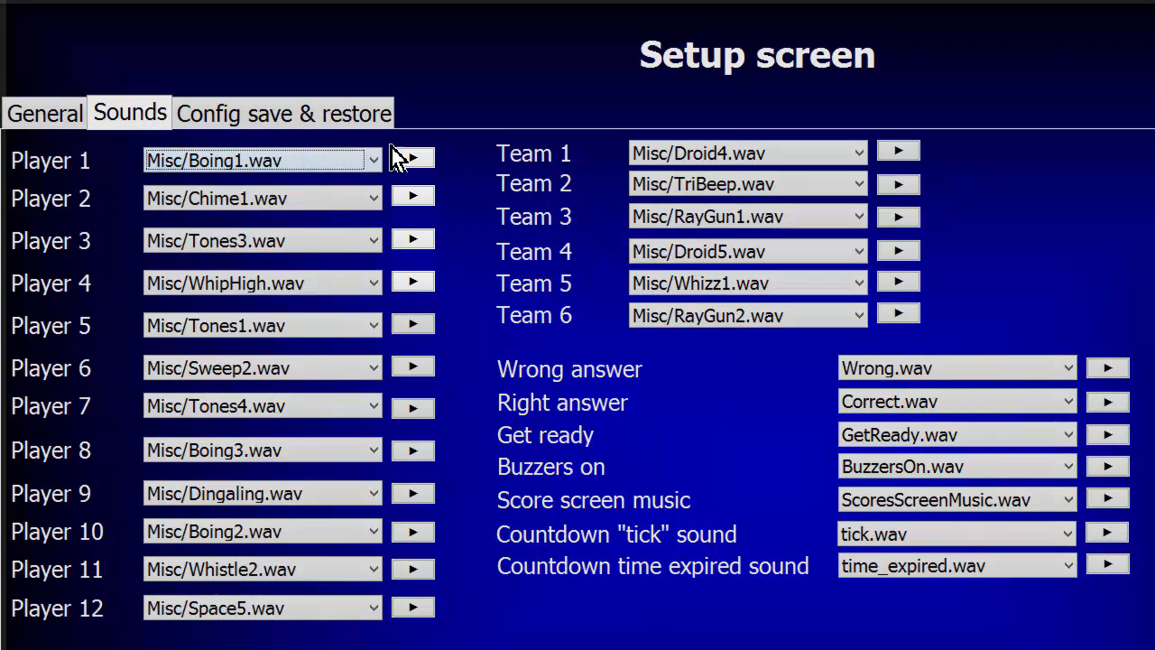
{"action": "left_click", "coordinate": [413, 159]}
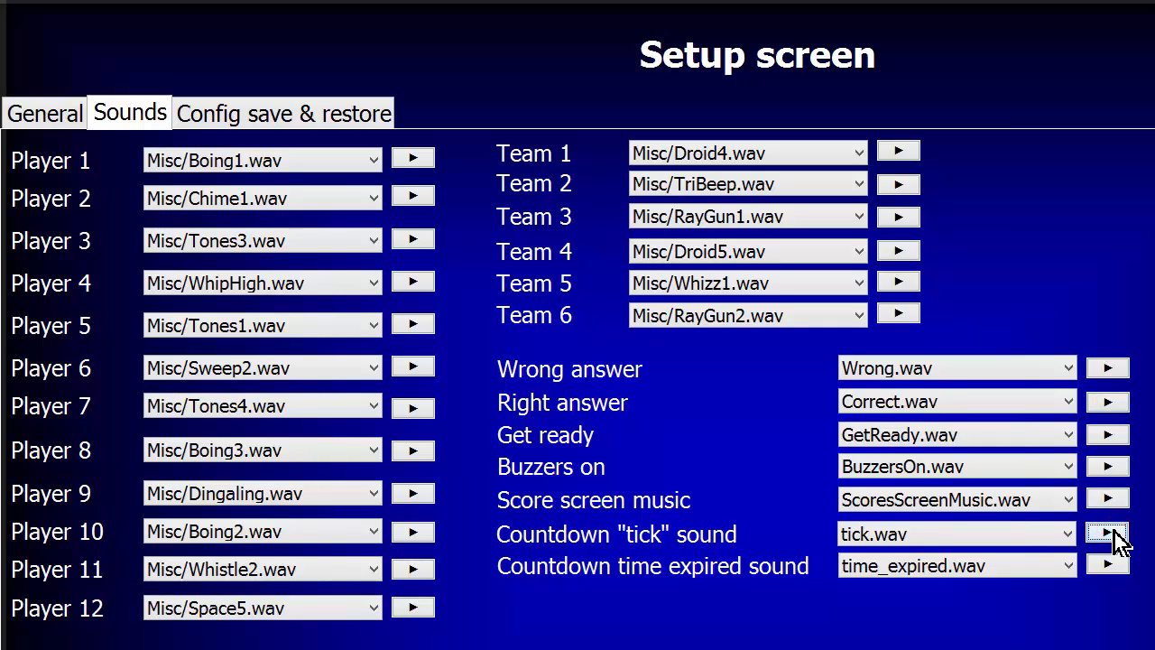
Preview the countdown tick and countdown time-expired sounds
{"action": "left_click", "coordinate": [1109, 567]}
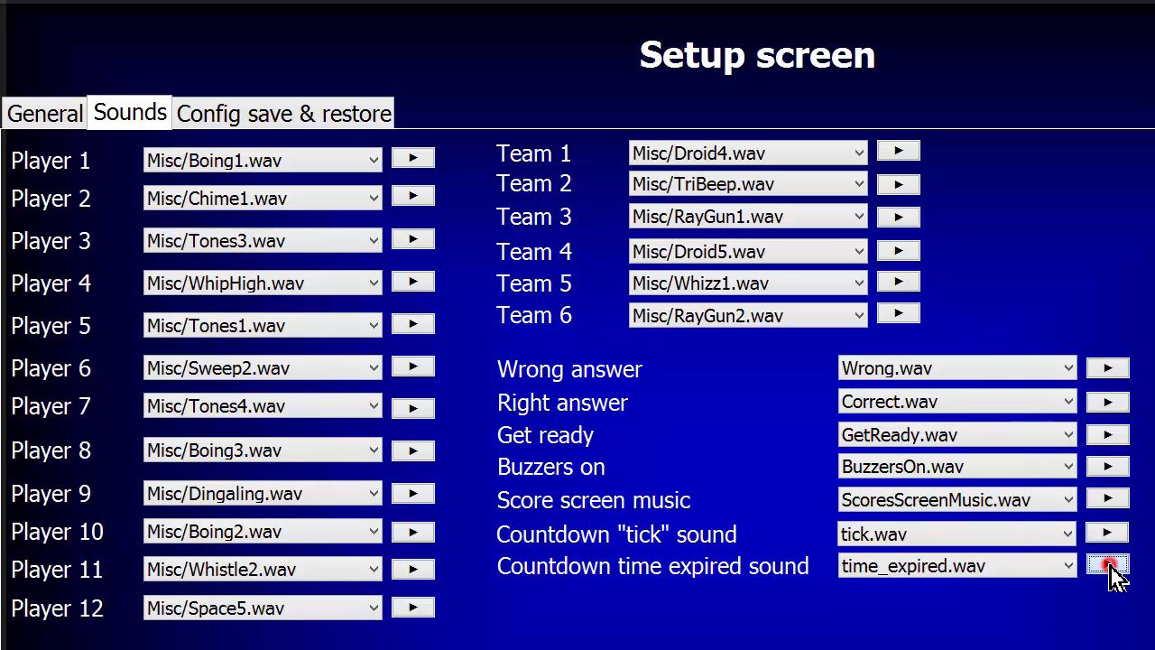
{"action": "left_click", "coordinate": [1108, 565]}
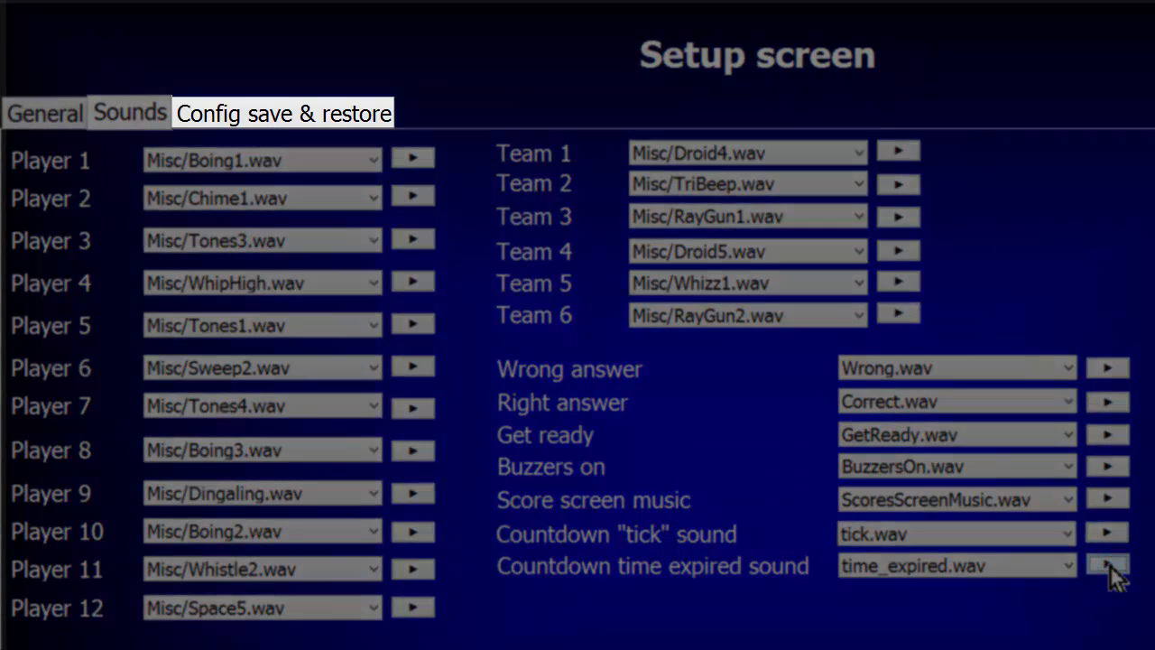
{"action": "mouse_move", "coordinate": [1128, 316]}
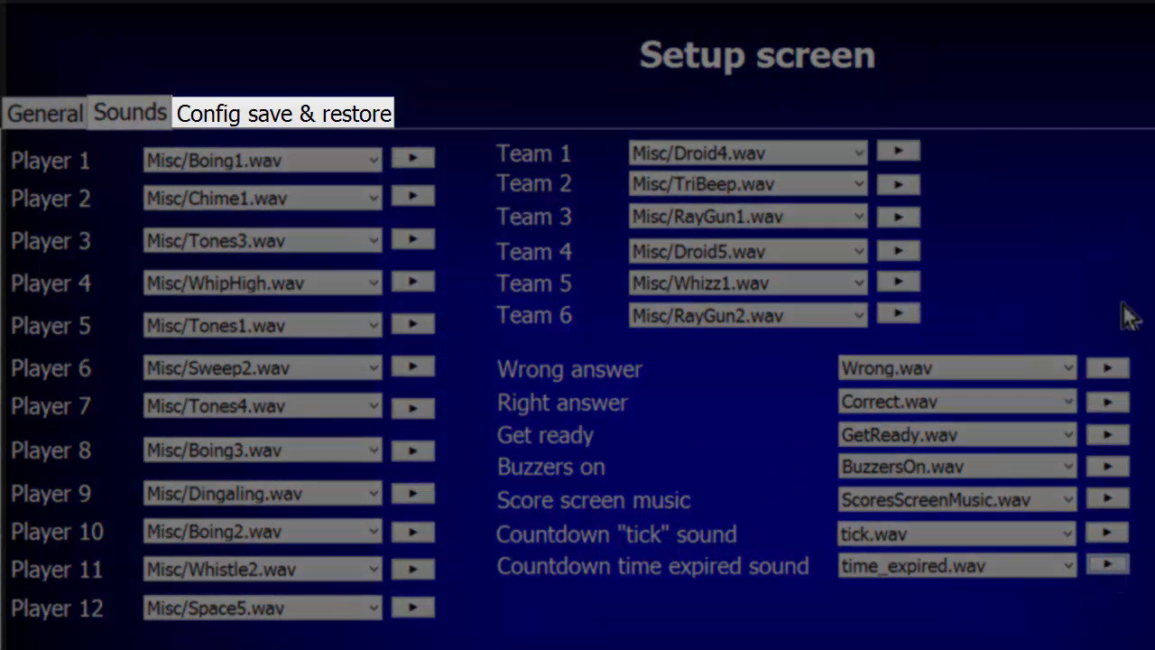
Return to Setup and show the Config save & restore tab with an empty config name
{"action": "left_click", "coordinate": [43, 112]}
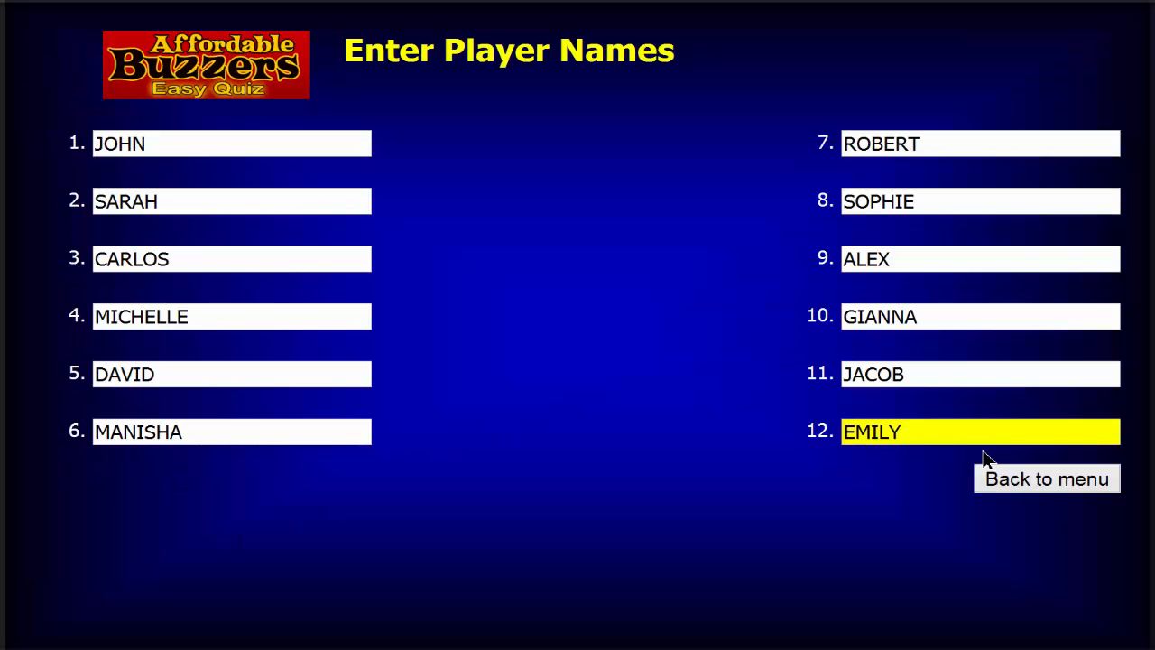
{"action": "left_click", "coordinate": [1047, 478]}
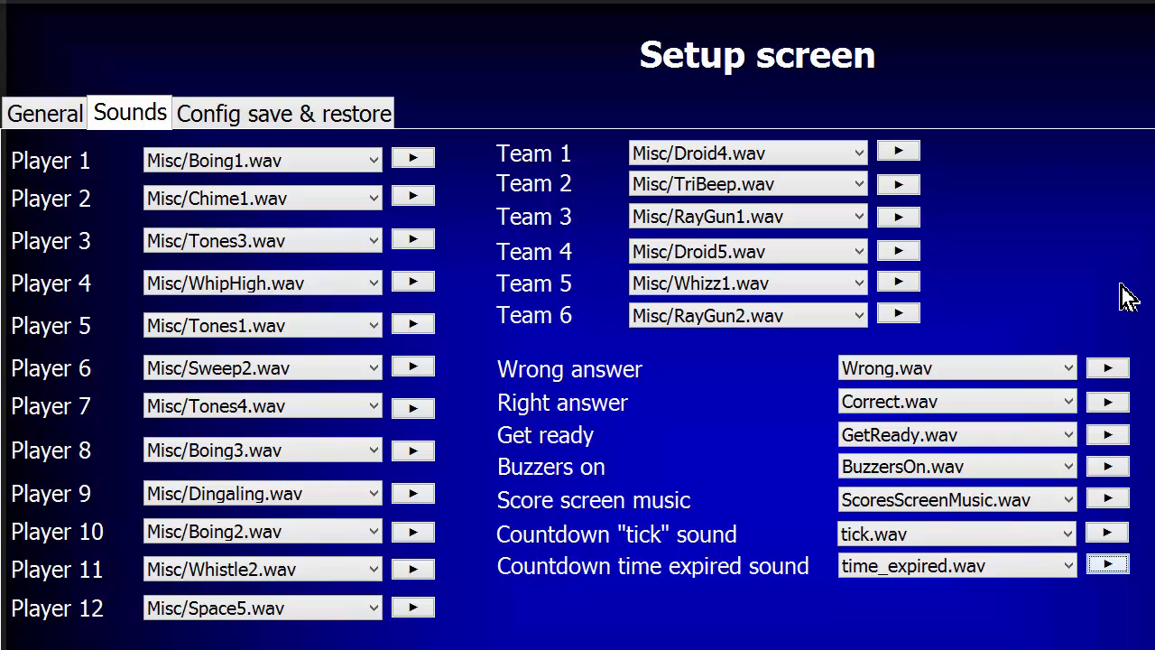
{"action": "left_click", "coordinate": [282, 112]}
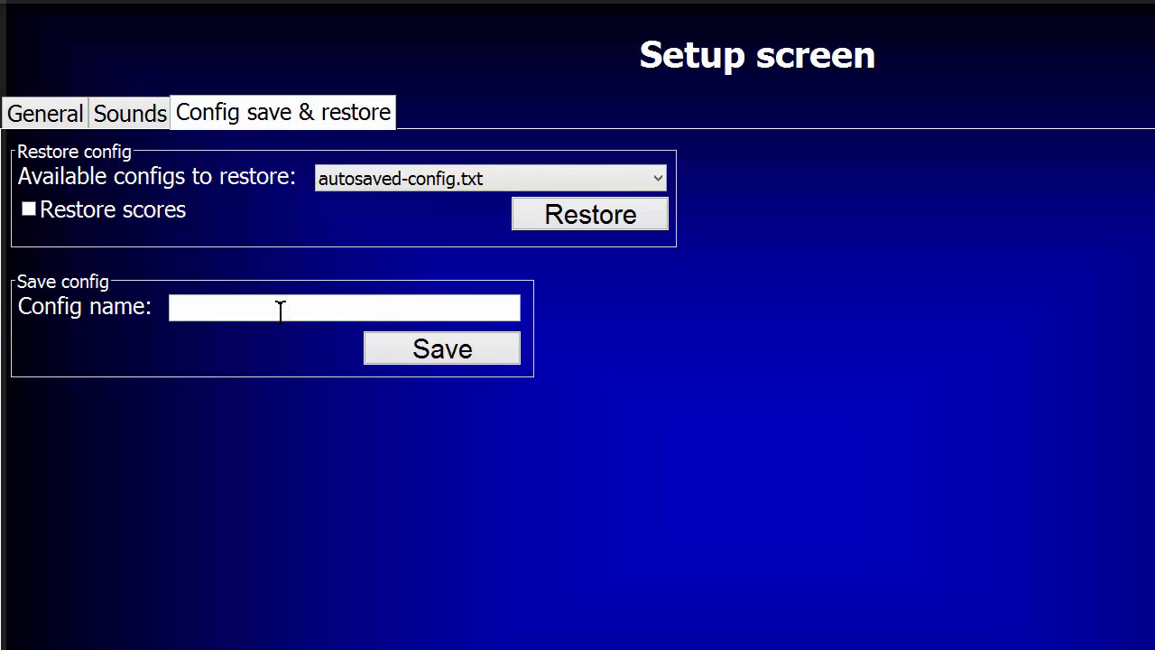
Save the setup as a config named 'tutorial' and acknowledge the success message
{"action": "type", "text": "tutori"}
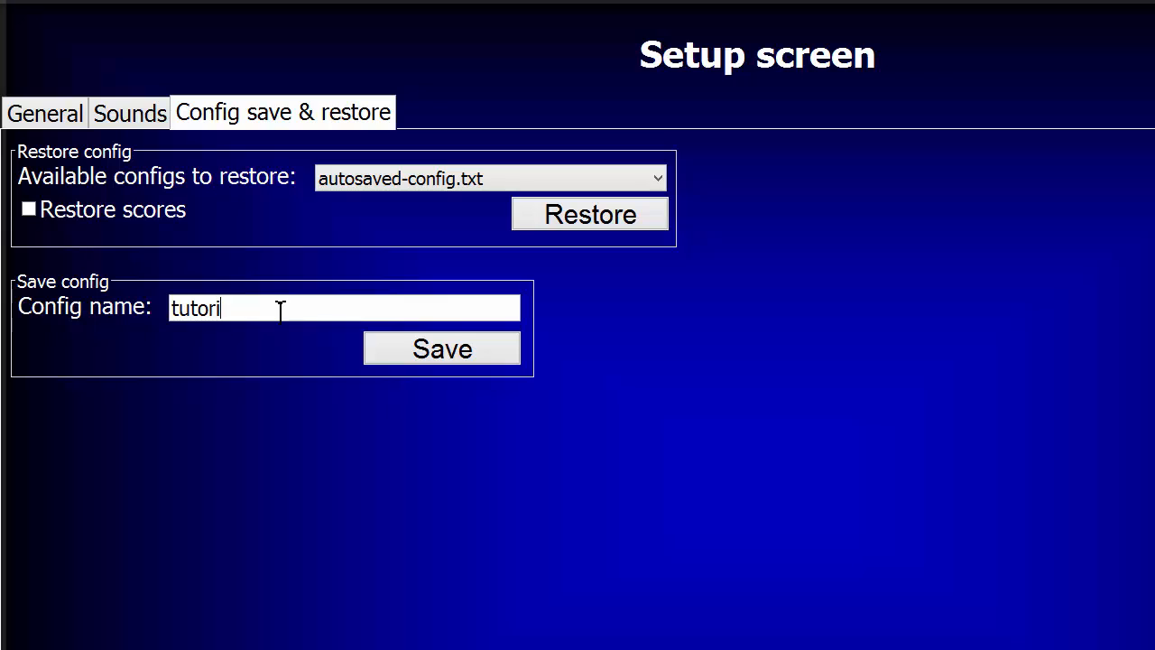
{"action": "type", "text": "al"}
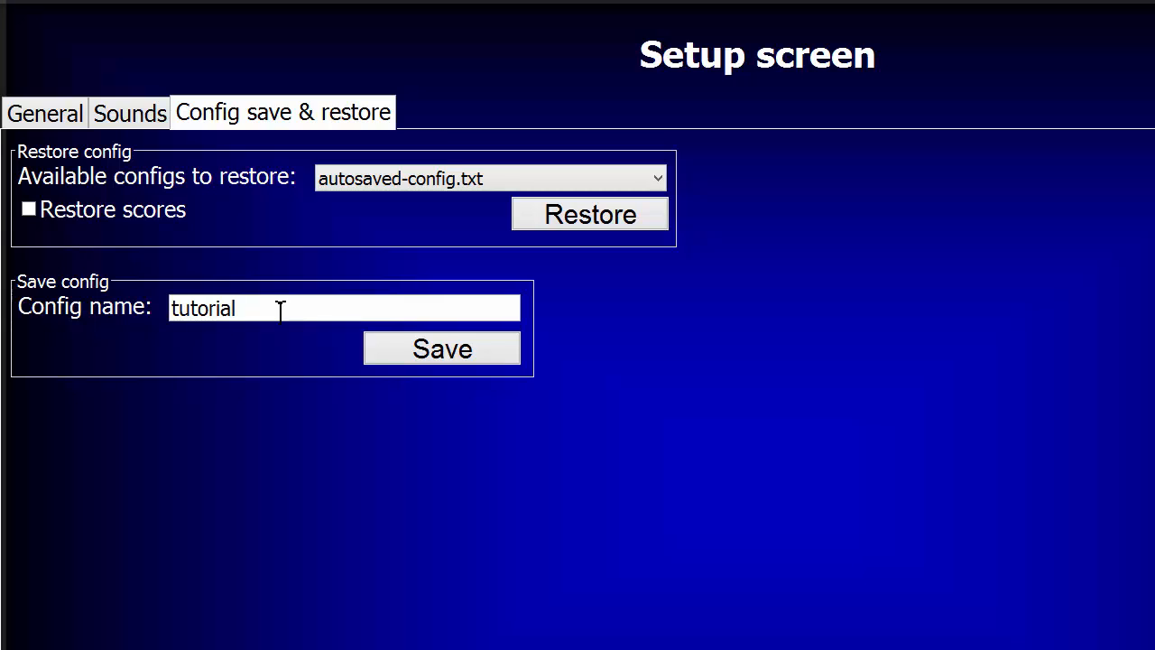
{"action": "left_click", "coordinate": [441, 348]}
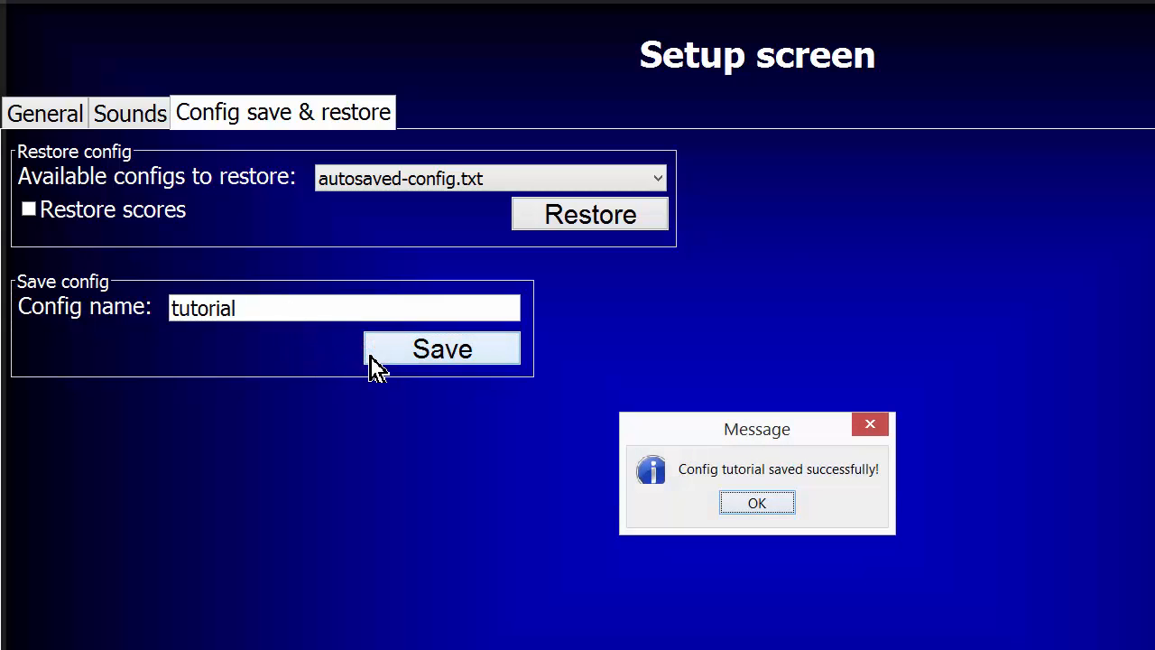
{"action": "mouse_move", "coordinate": [791, 556]}
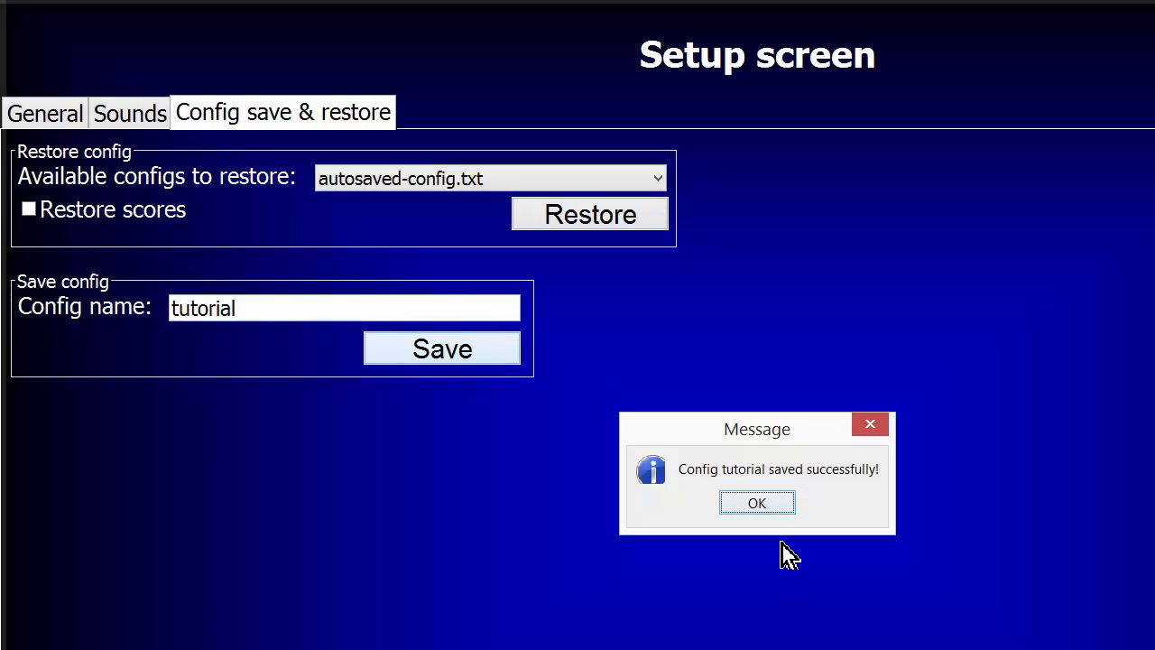
{"action": "left_click", "coordinate": [756, 502]}
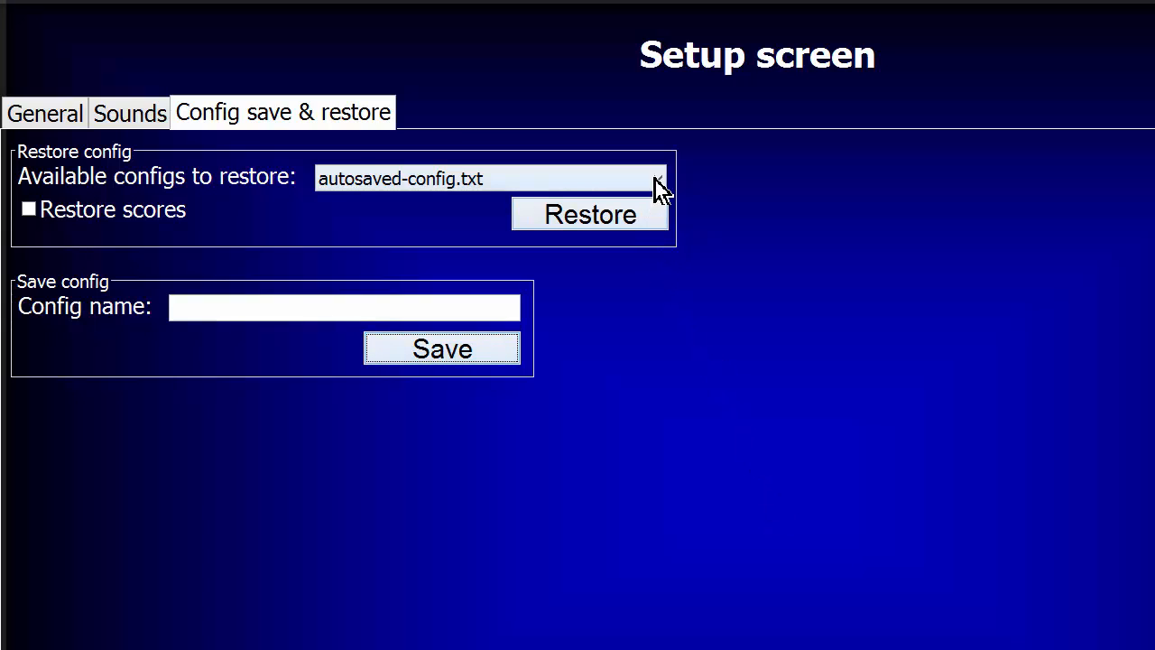
{"action": "left_click", "coordinate": [491, 179]}
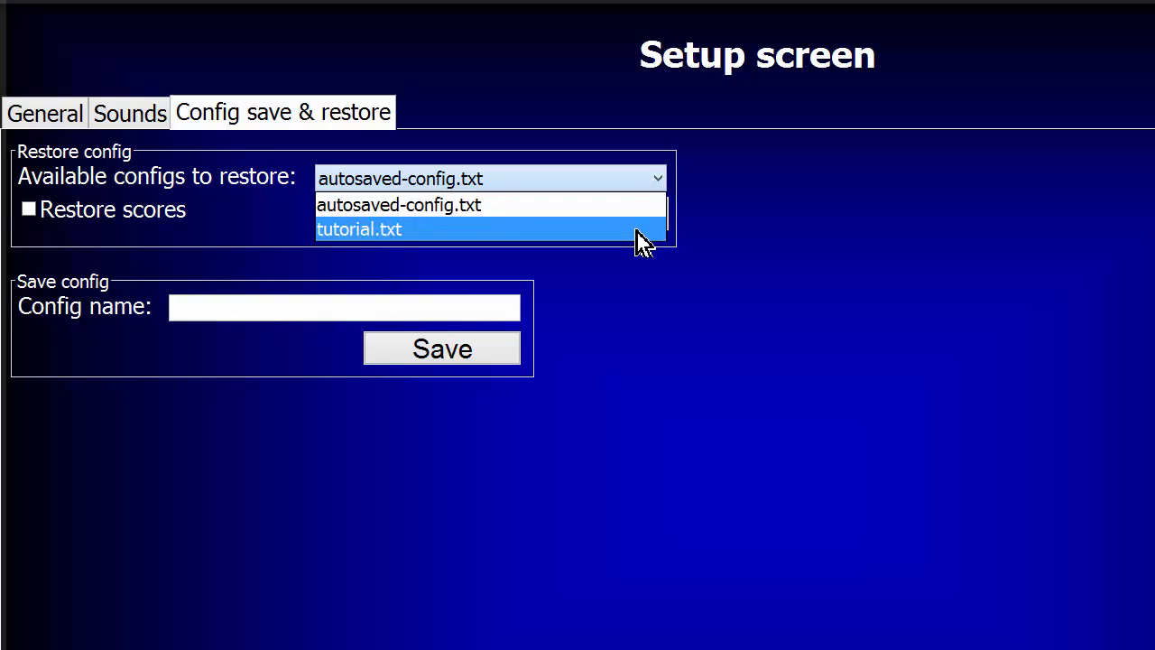
{"action": "mouse_move", "coordinate": [641, 206]}
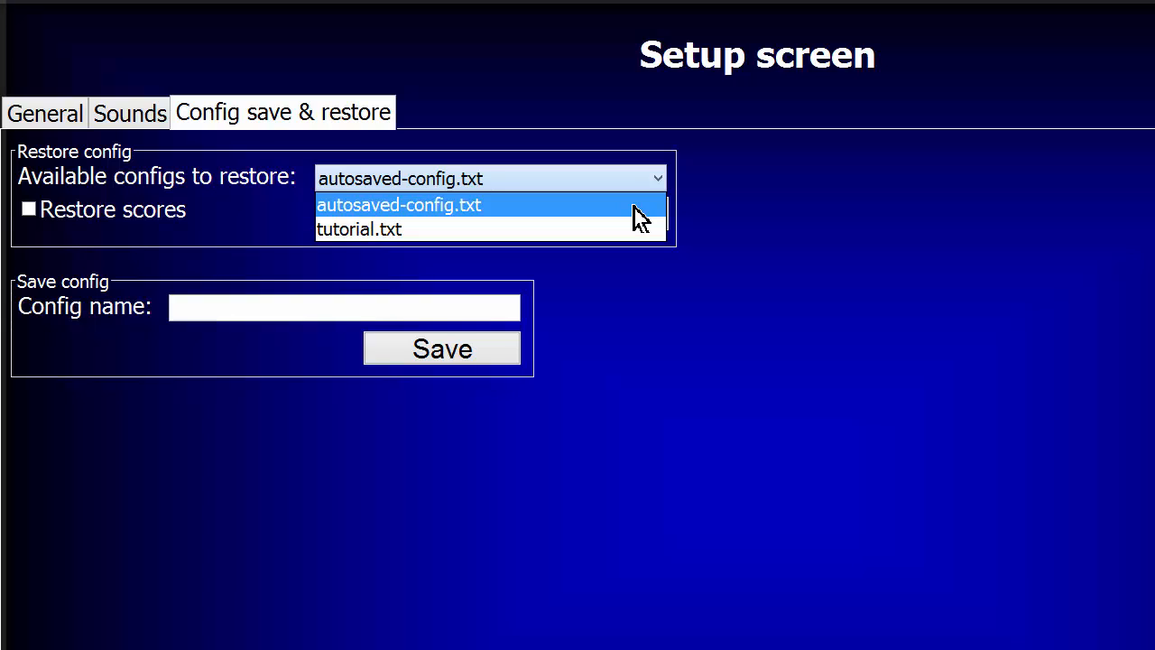
{"action": "mouse_move", "coordinate": [650, 184]}
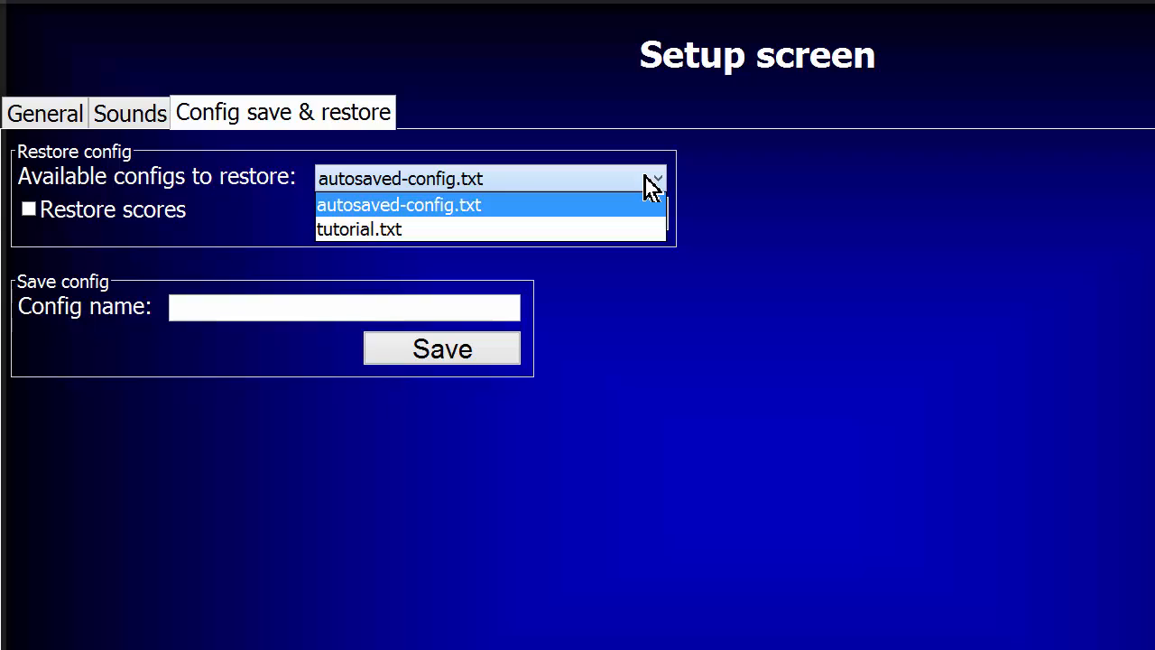
{"action": "left_click", "coordinate": [399, 206]}
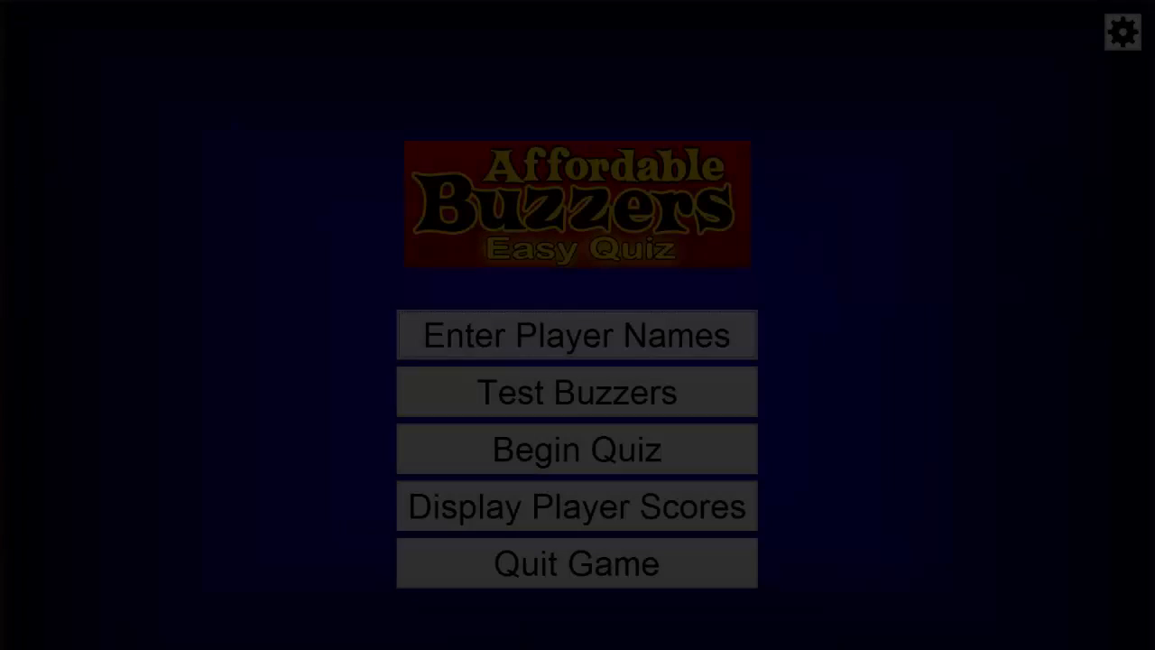
Begin the quiz so a round runs with JOHN shown first to buzz in
{"action": "left_click", "coordinate": [578, 448]}
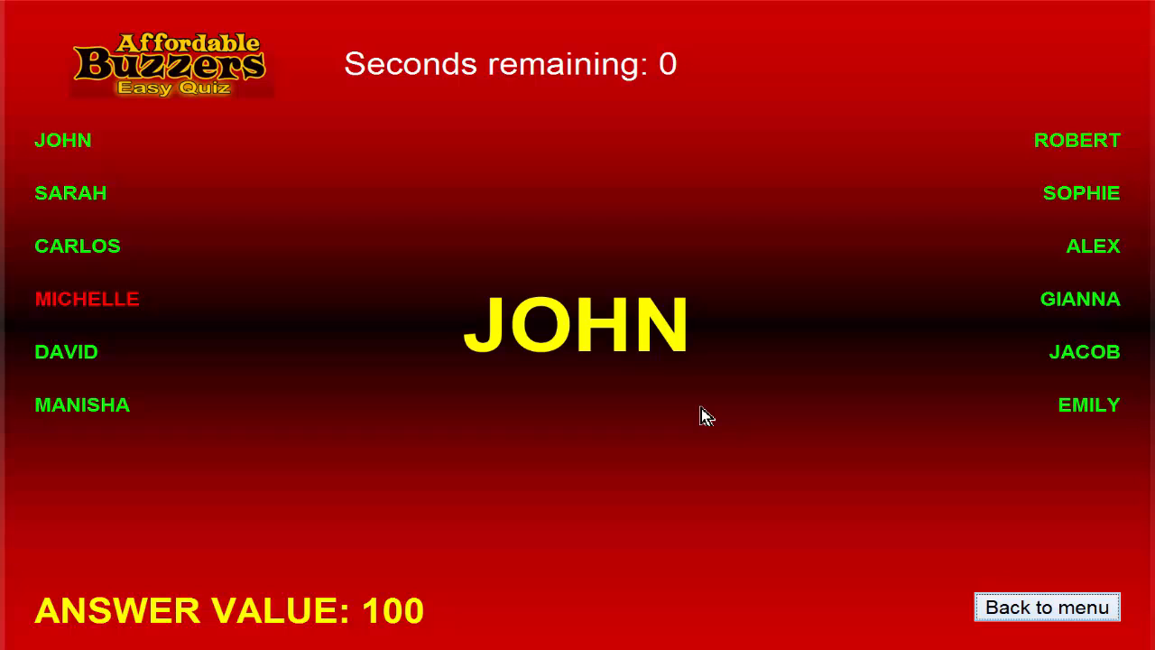